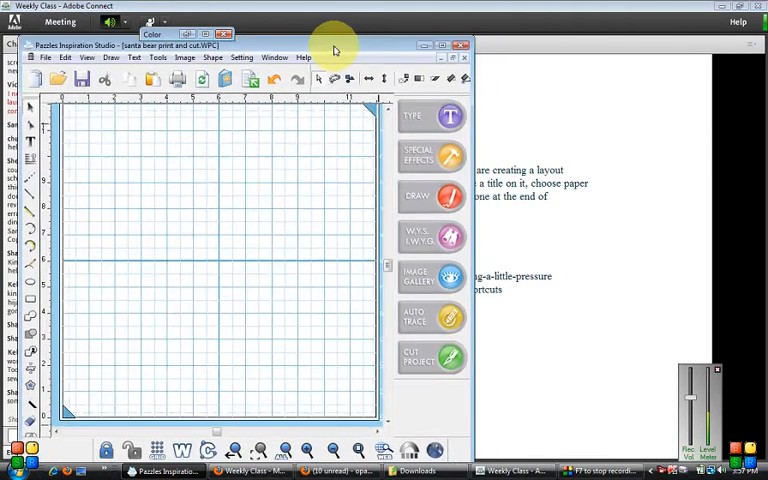
Maximize the Pazzles Inspiration Studio window so the design area fills the screen
{"action": "left_click_drag", "start_coordinate": [336, 44], "coordinate": [324, 42]}
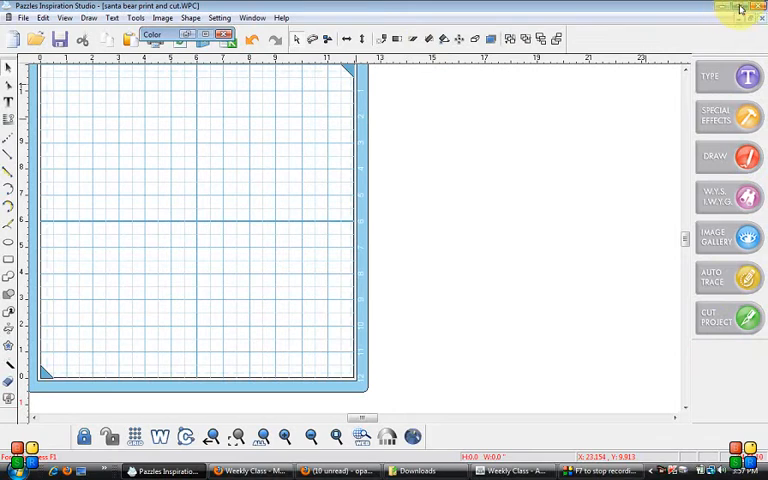
{"action": "mouse_move", "coordinate": [742, 8]}
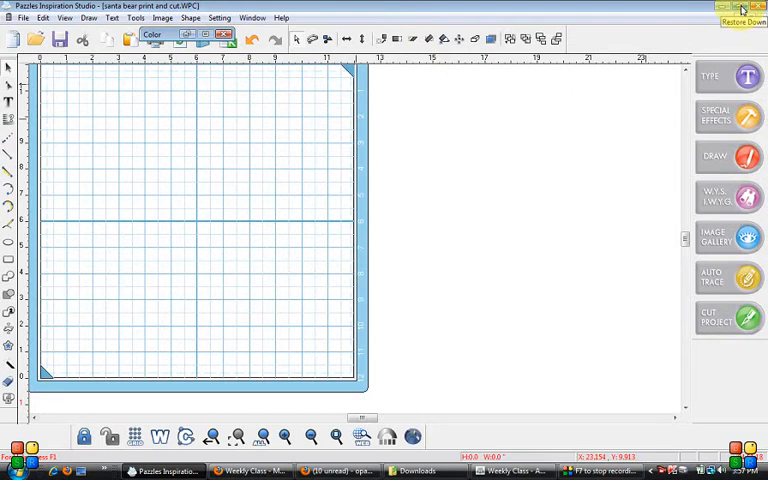
Restore the Pazzles window down to a smaller size floating over the Adobe Connect class
{"action": "left_click", "coordinate": [740, 6]}
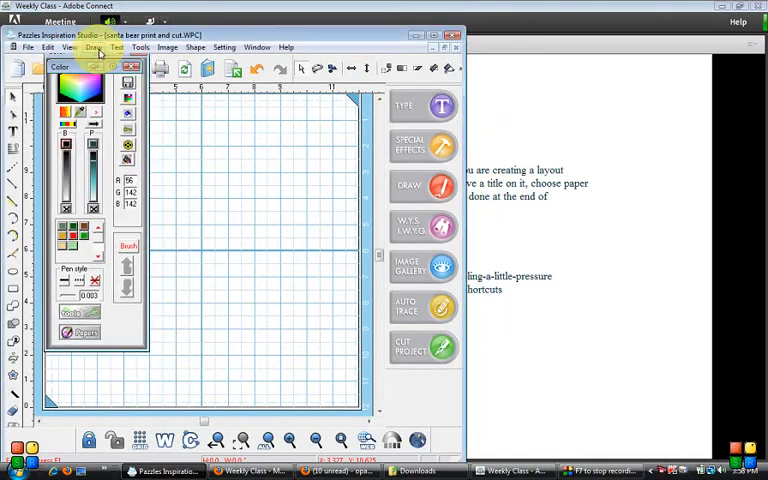
Narrow the Pazzles window to show only the mat, view Adobe Connect, then bring Pazzles back in front
{"action": "left_click", "coordinate": [132, 66]}
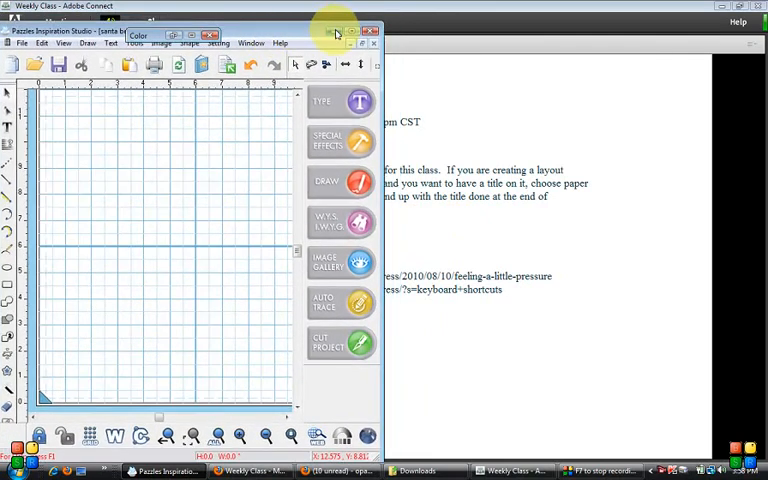
{"action": "left_click", "coordinate": [372, 30]}
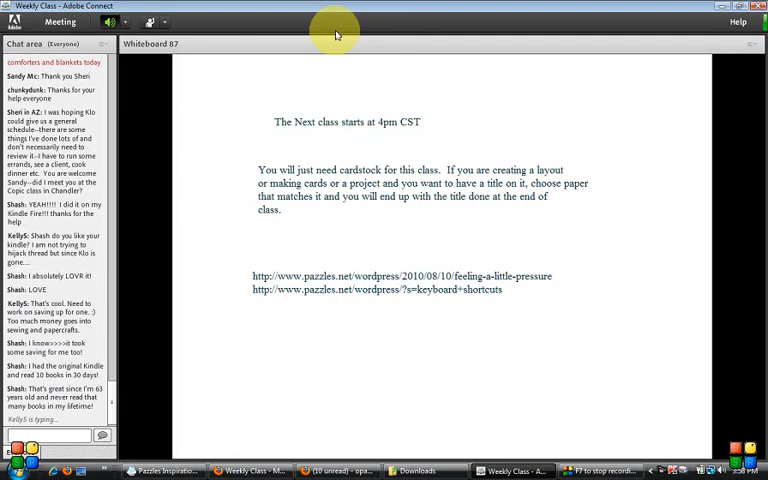
{"action": "mouse_move", "coordinate": [300, 364]}
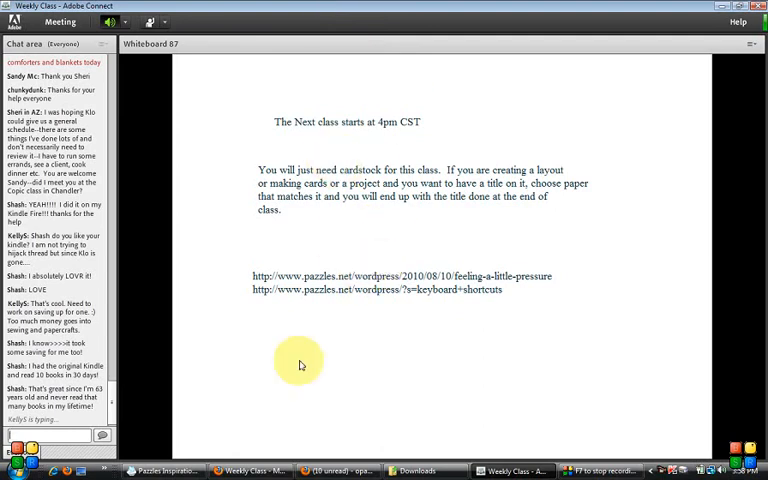
{"action": "left_click", "coordinate": [162, 472]}
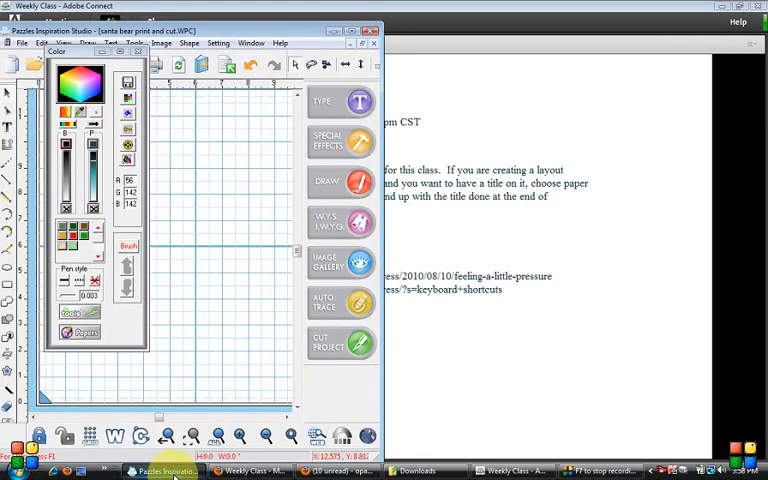